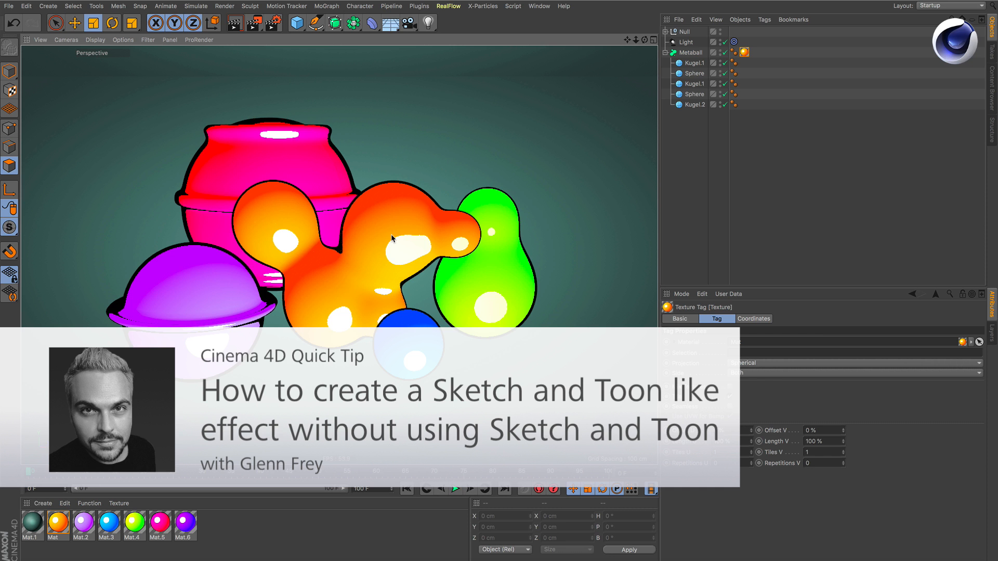
{"action": "mouse_move", "coordinate": [379, 243]}
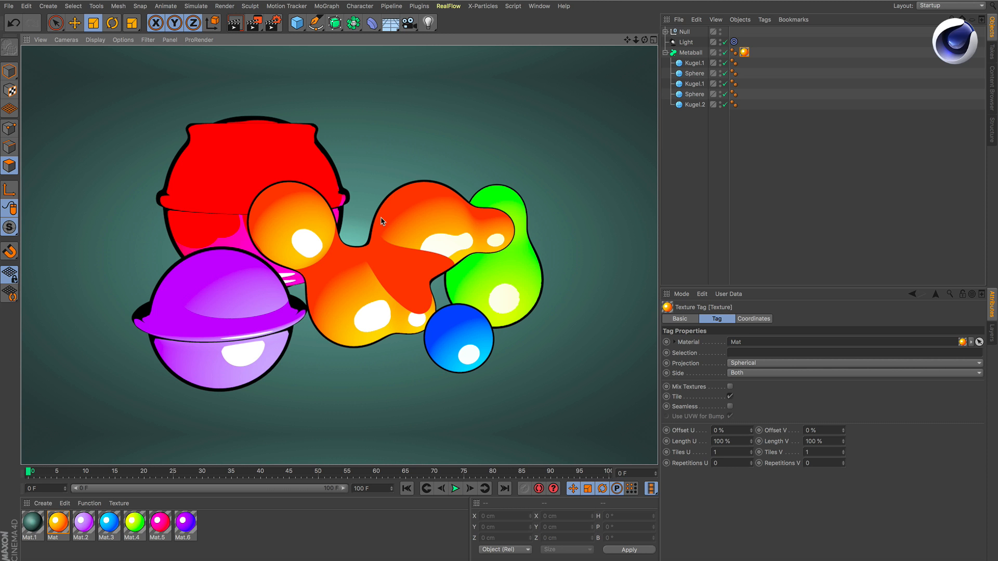
Create a new material and bring up its Luminance channel in the Material Editor
{"action": "left_click", "coordinate": [781, 88]}
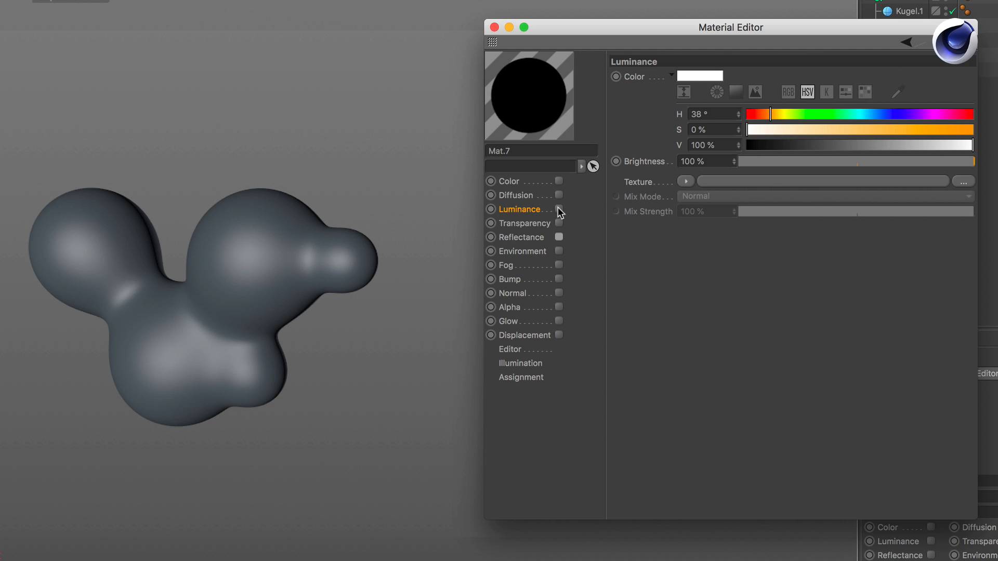
Enable Luminance and load a Fresnel shader into its texture slot
{"action": "left_click", "coordinate": [559, 209]}
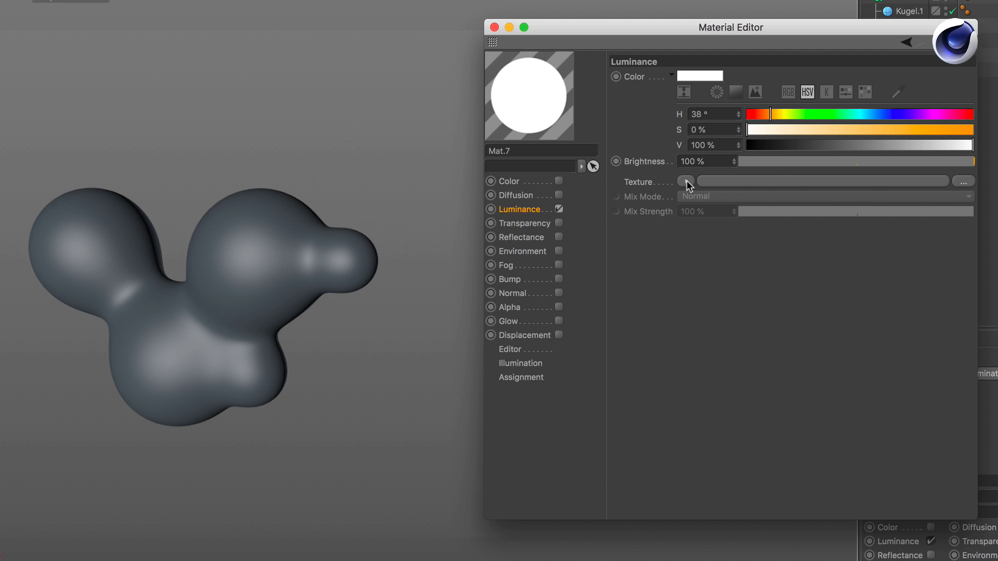
{"action": "left_click", "coordinate": [686, 181]}
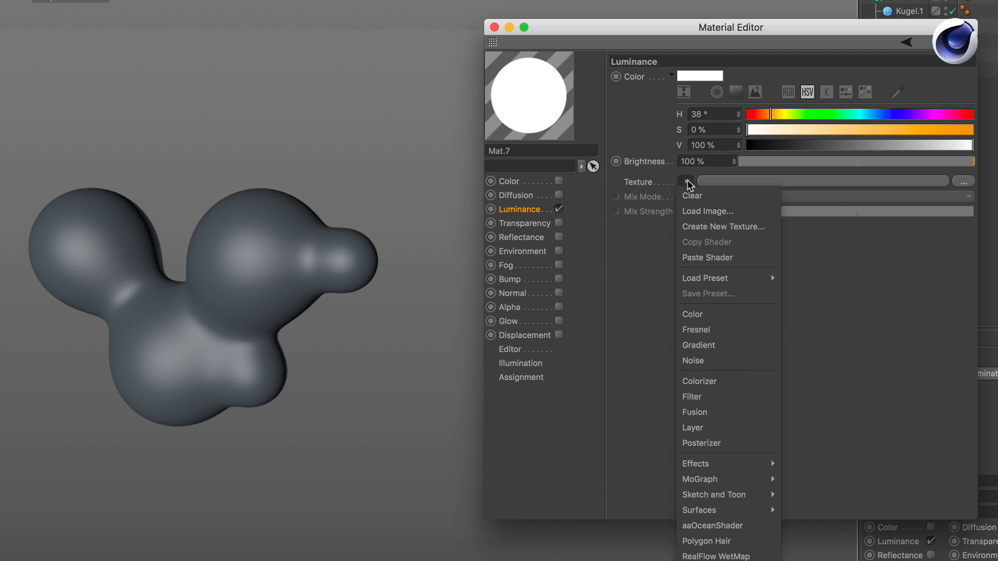
{"action": "left_click", "coordinate": [696, 330]}
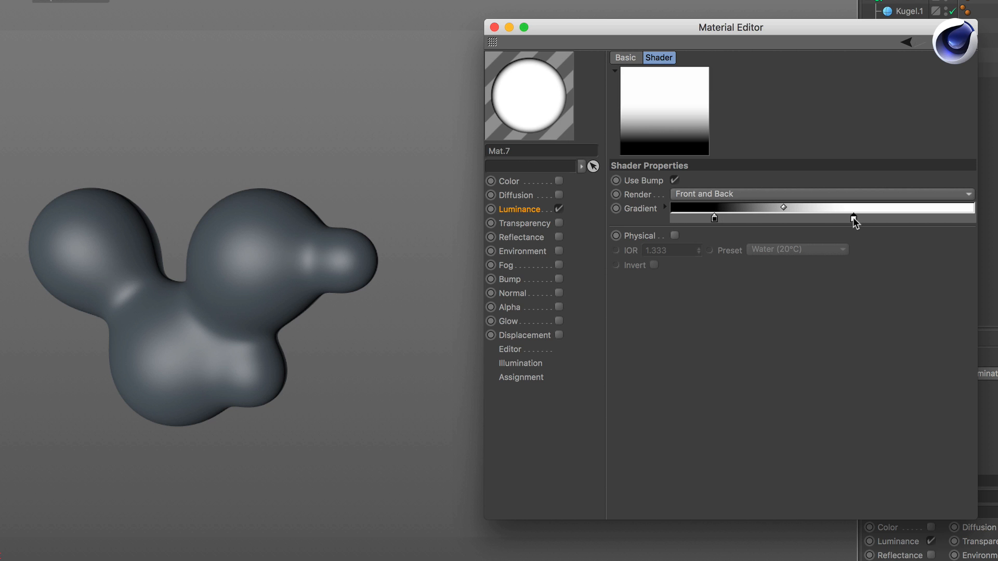
Make the Fresnel gradient's white end orange and drag the knots together for a hard black-to-orange edge
{"action": "double_click", "coordinate": [854, 217]}
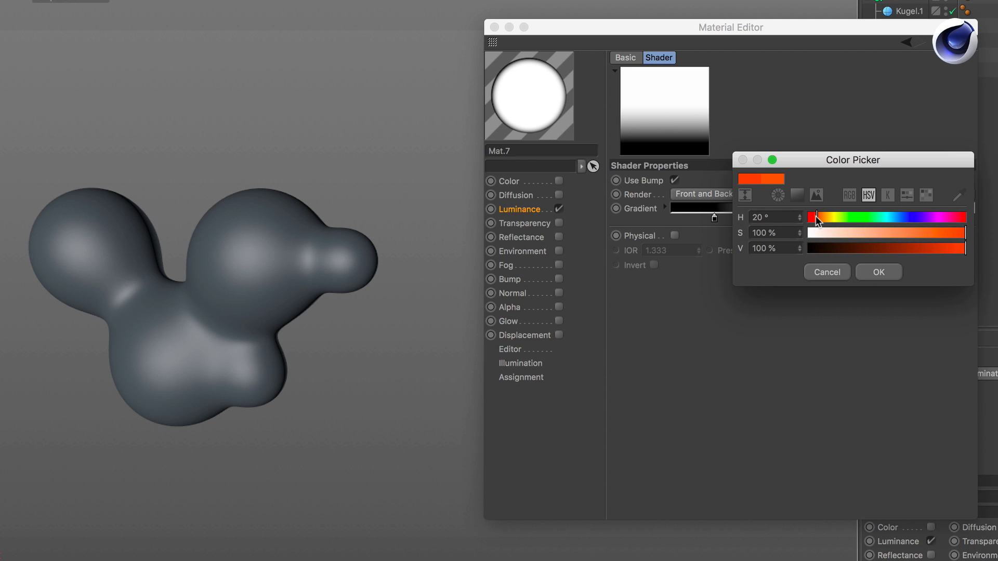
{"action": "left_click", "coordinate": [877, 271]}
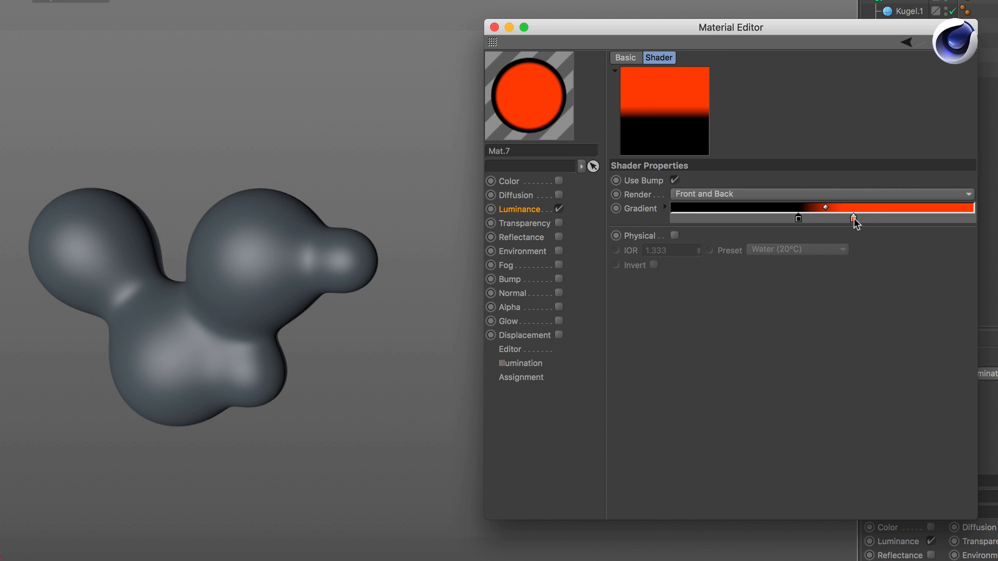
{"action": "left_click_drag", "start_coordinate": [855, 217], "coordinate": [800, 218]}
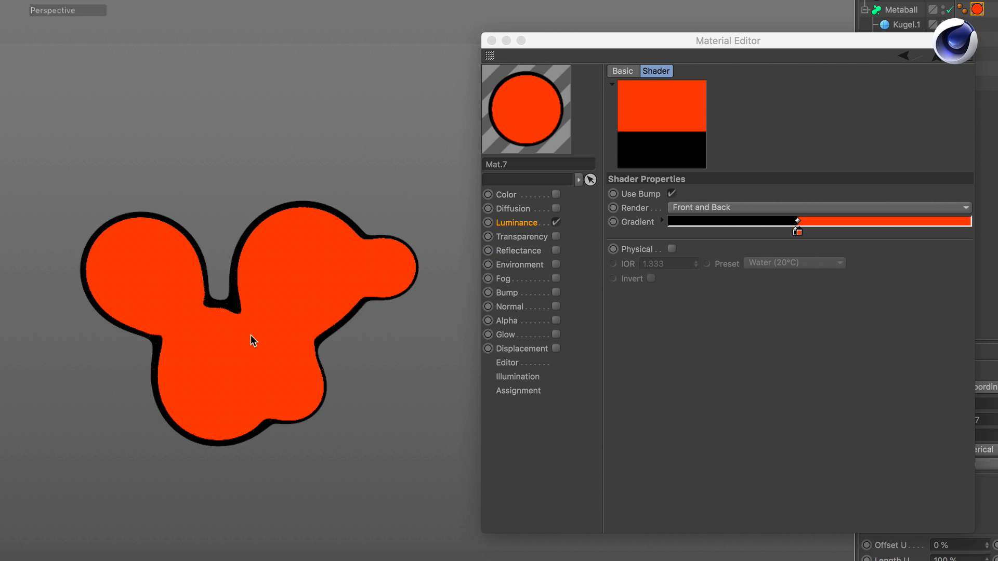
{"action": "mouse_move", "coordinate": [503, 237]}
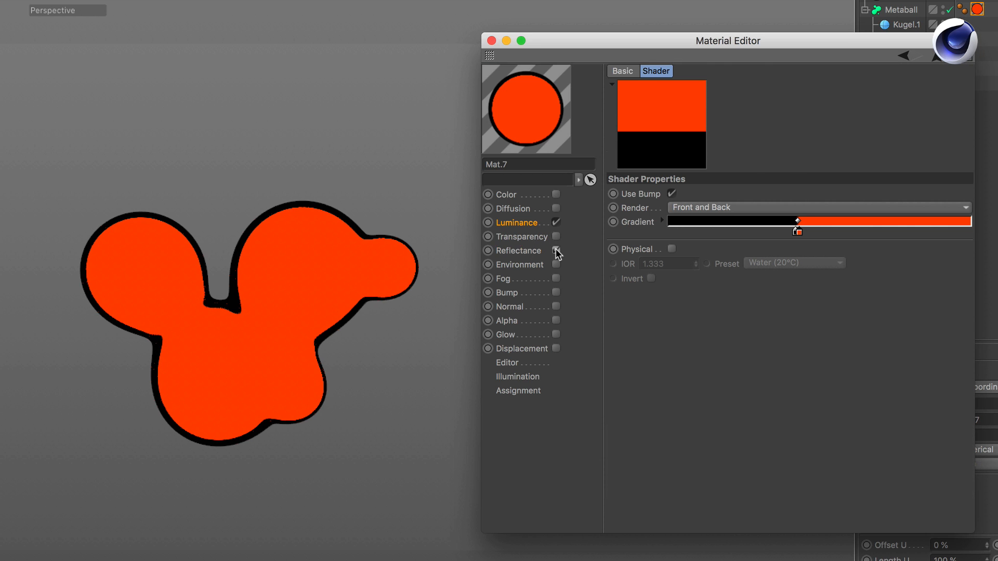
Enable Reflectance with specular Falloff 100%, Strength 98% and Width 18% for hard white highlights
{"action": "left_click", "coordinate": [488, 250]}
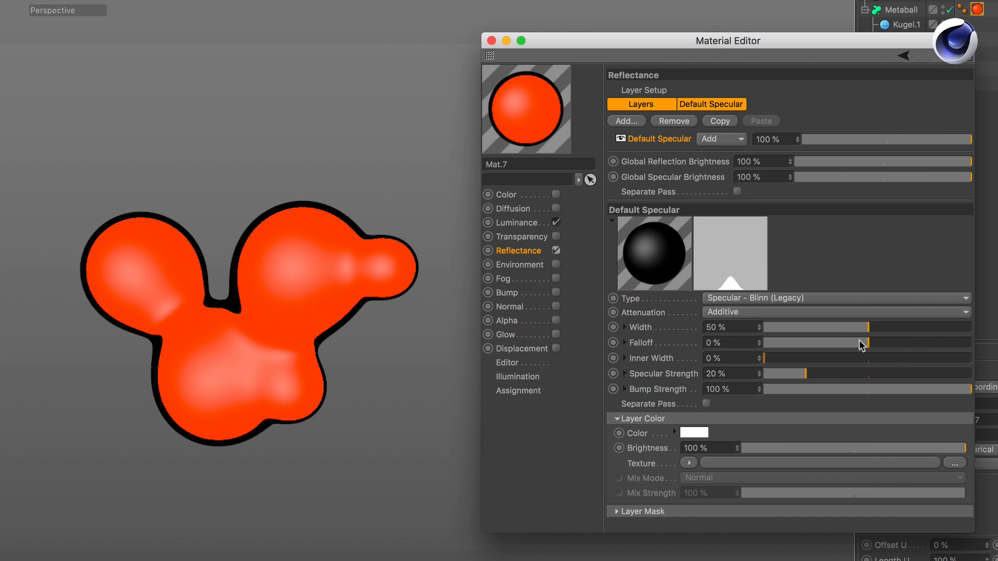
{"action": "left_click_drag", "start_coordinate": [761, 342], "coordinate": [960, 342]}
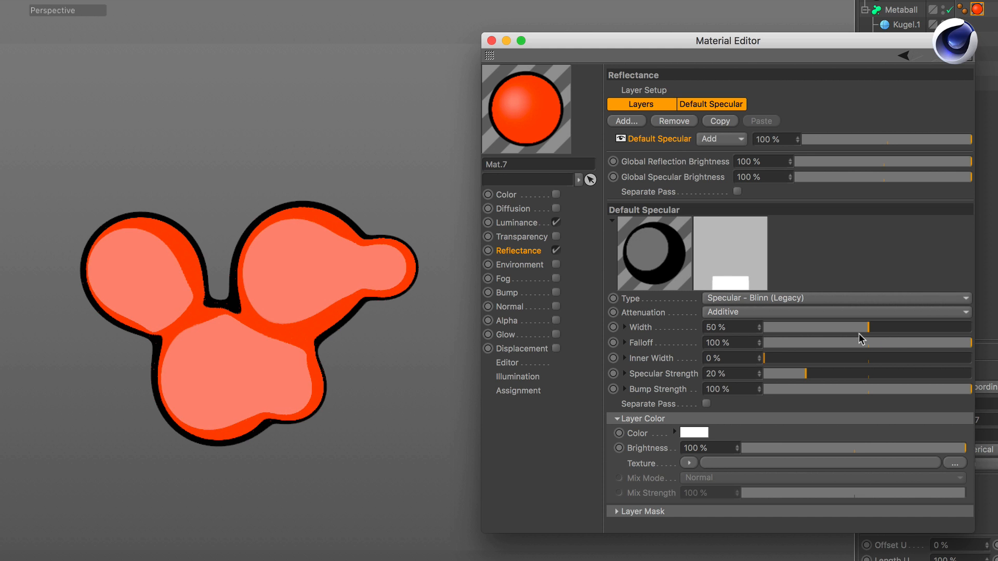
{"action": "left_click_drag", "start_coordinate": [863, 328], "coordinate": [804, 328]}
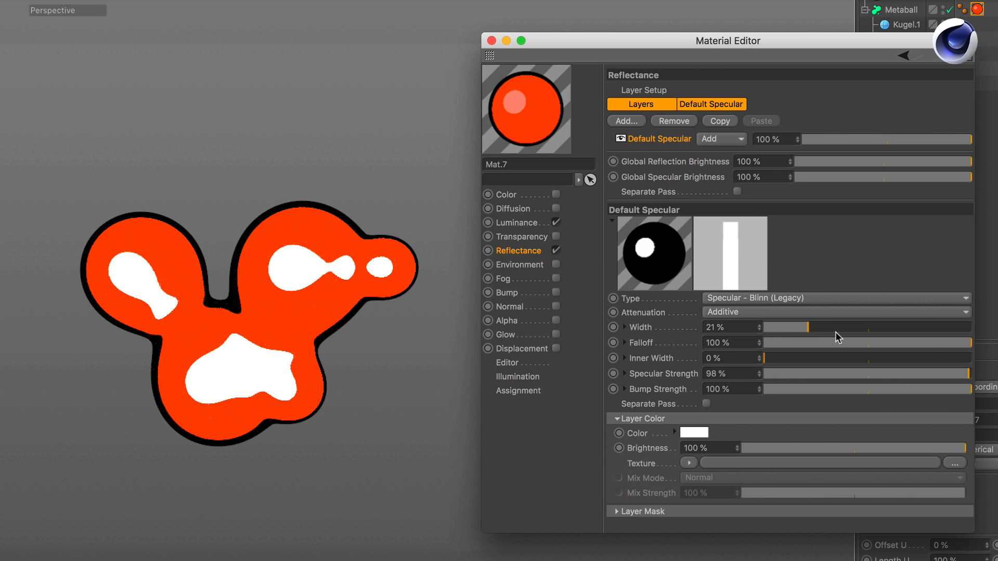
{"action": "left_click_drag", "start_coordinate": [827, 327], "coordinate": [809, 326]}
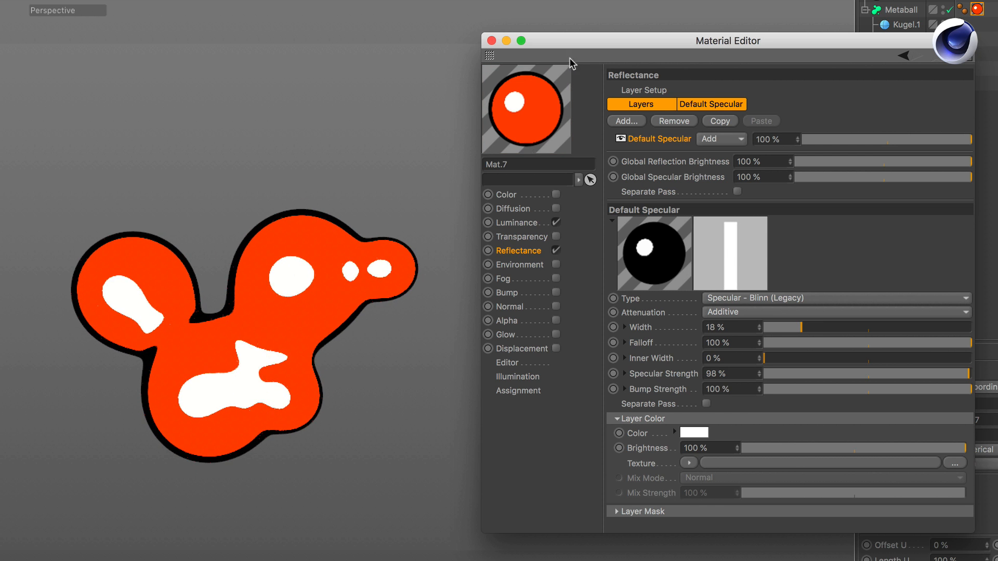
{"action": "left_click_drag", "start_coordinate": [573, 40], "coordinate": [634, 114]}
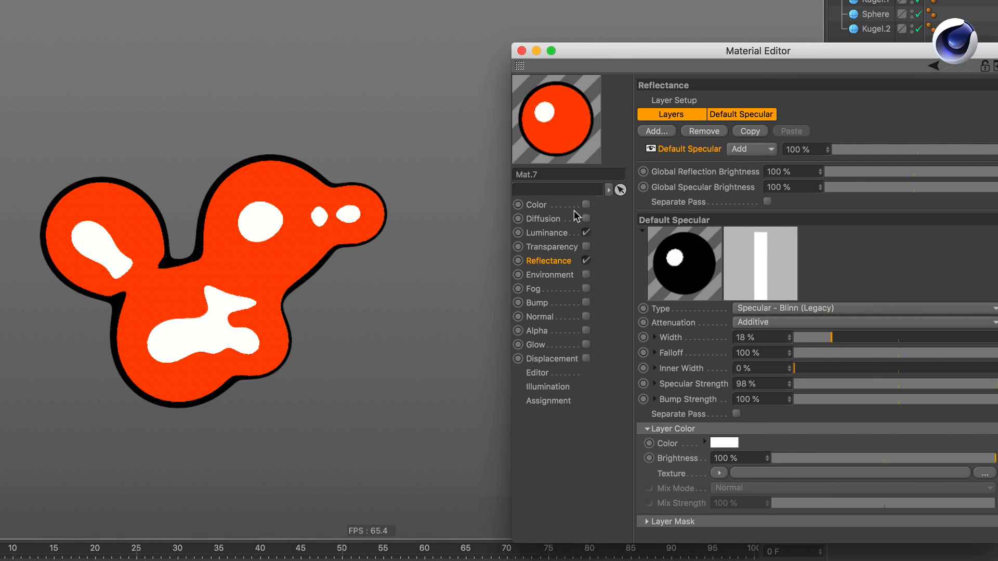
{"action": "mouse_move", "coordinate": [586, 211]}
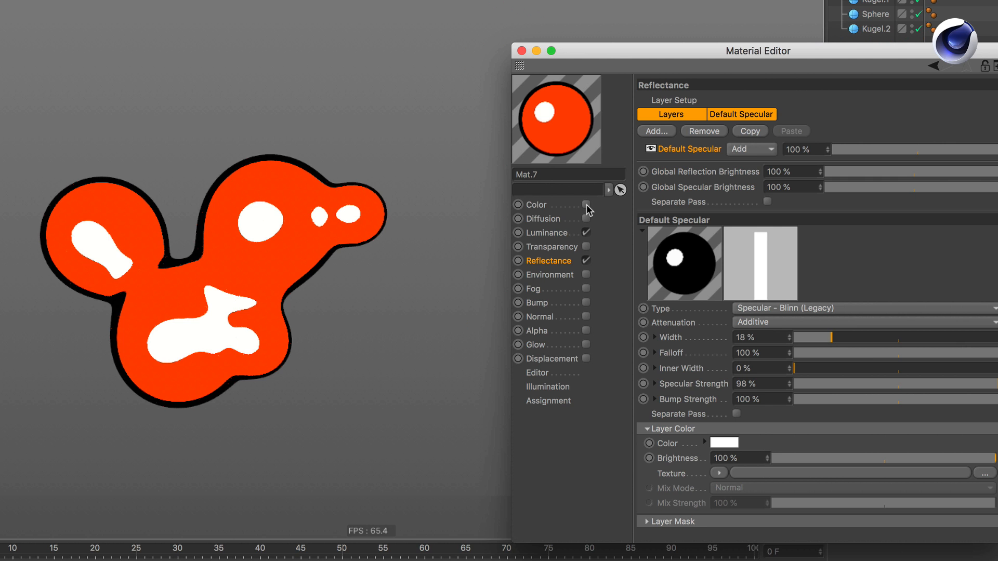
Enable the Color channel and paste a copy of the luminance Fresnel shader into it
{"action": "left_click", "coordinate": [518, 204]}
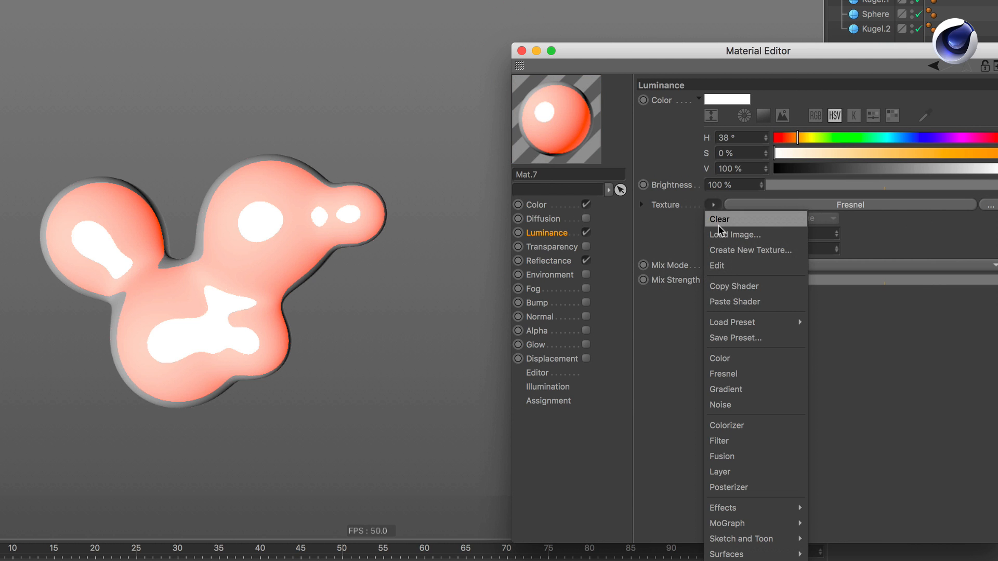
{"action": "mouse_move", "coordinate": [740, 287]}
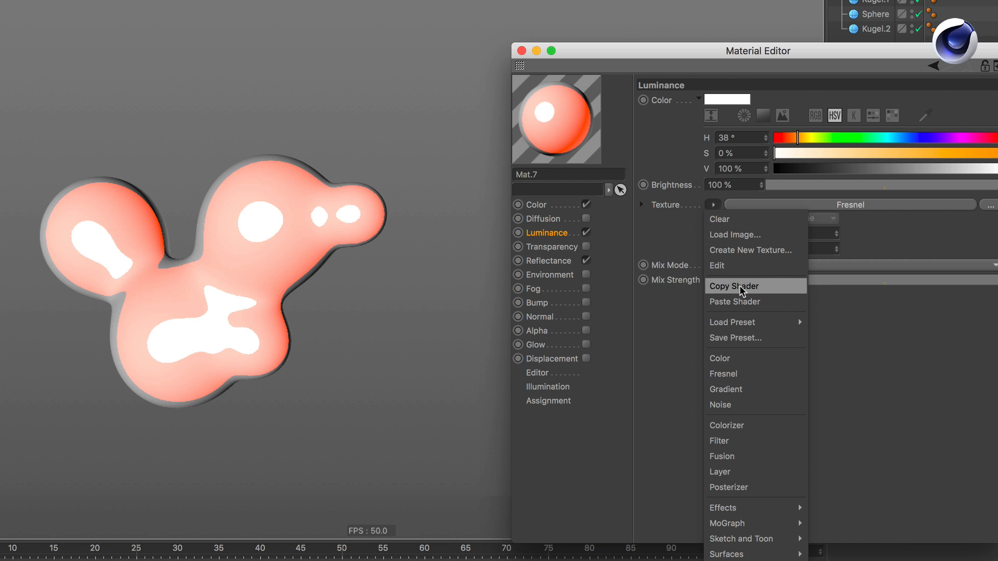
{"action": "left_click", "coordinate": [734, 286]}
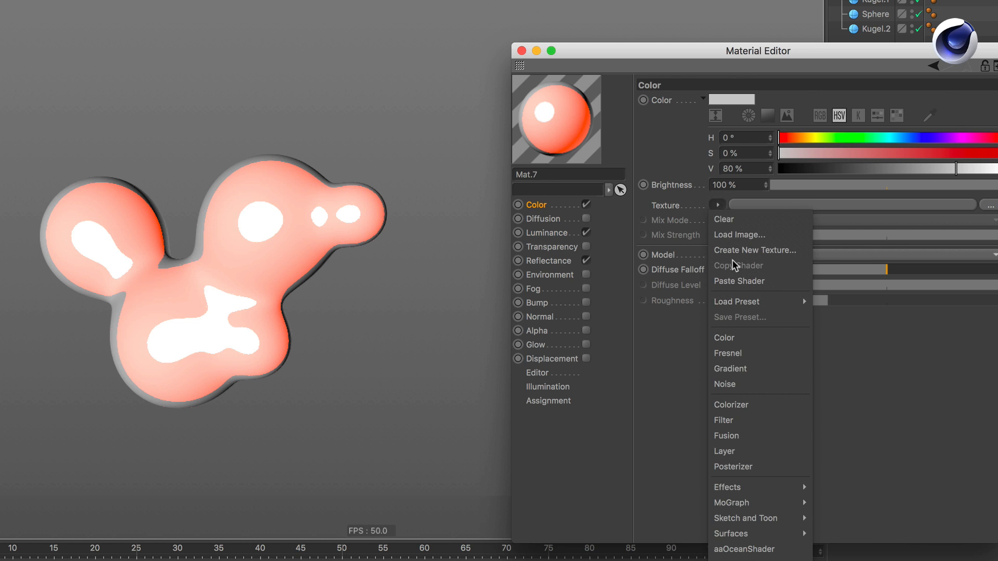
{"action": "left_click", "coordinate": [728, 354]}
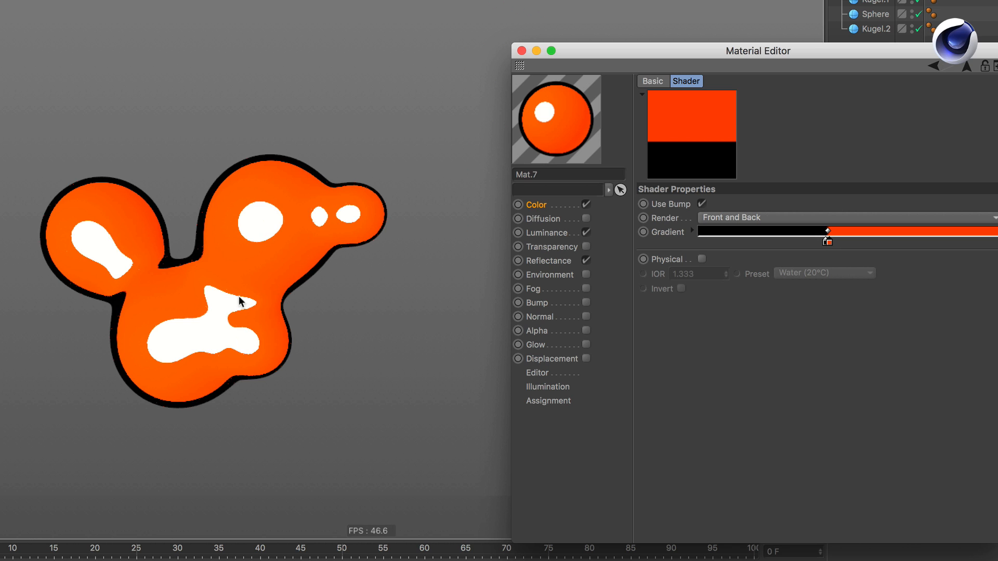
{"action": "mouse_move", "coordinate": [109, 248]}
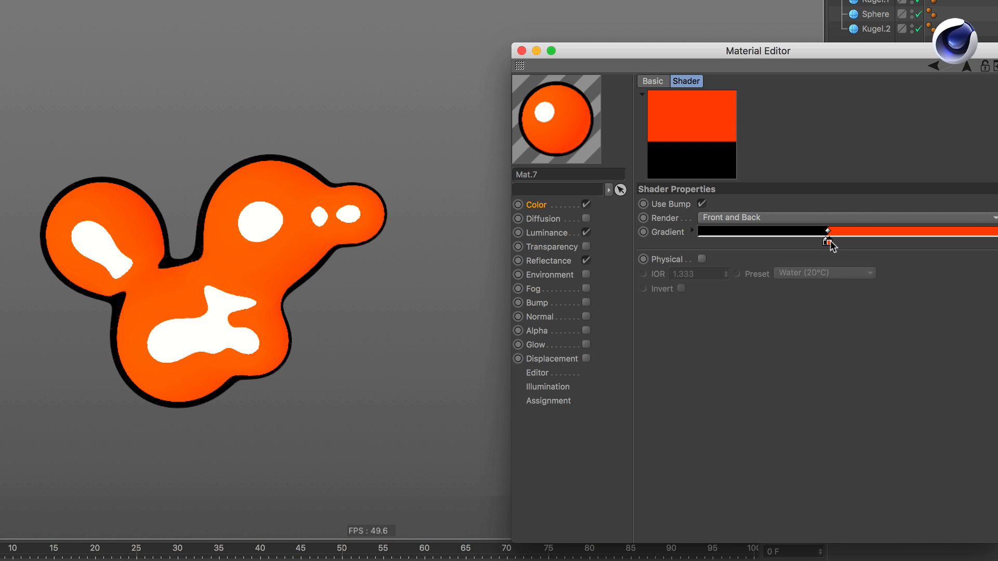
Set the colour channel gradient's orange knot to green at hue 87°
{"action": "left_click", "coordinate": [827, 231]}
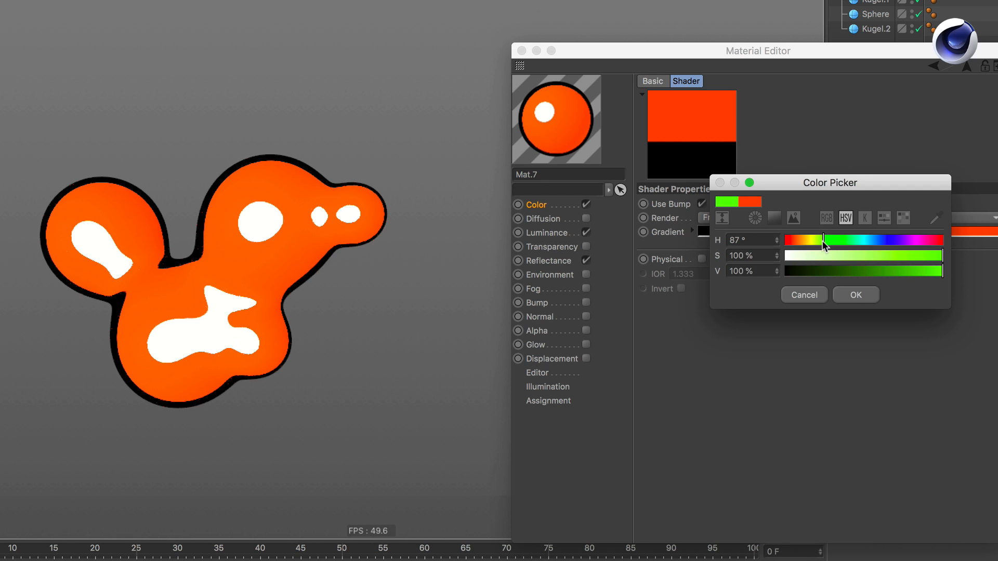
{"action": "left_click", "coordinate": [855, 294]}
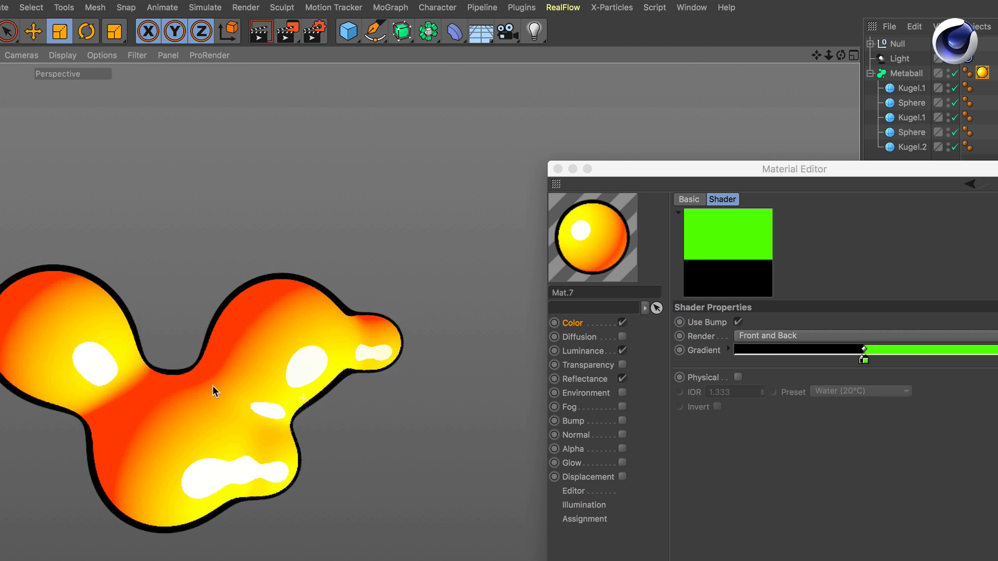
Pan the perspective viewport to centre the finished toon-shaded metaball
{"action": "left_click_drag", "start_coordinate": [213, 391], "coordinate": [318, 244]}
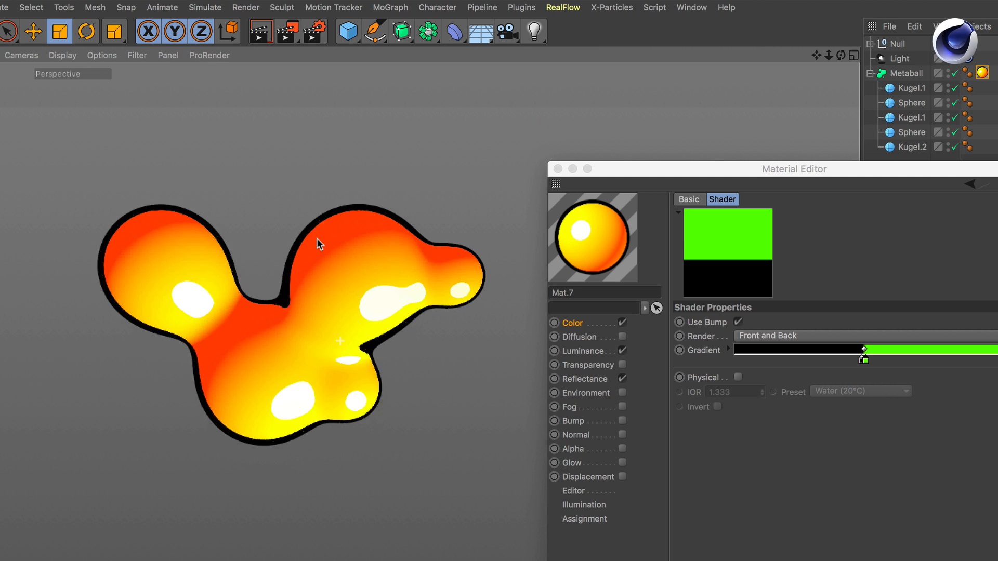